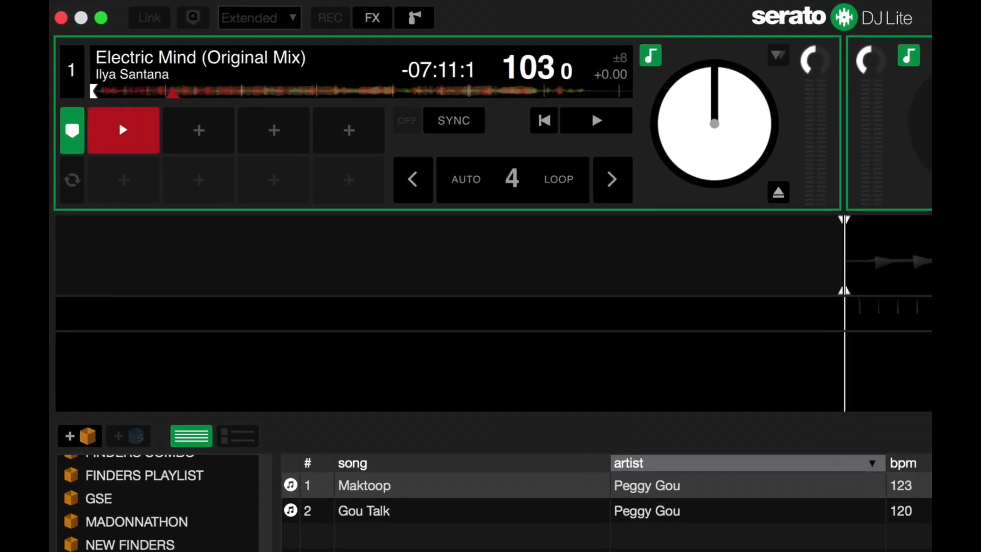
Show the sample player strip with its empty 'Drag sample here' slots
click(457, 18)
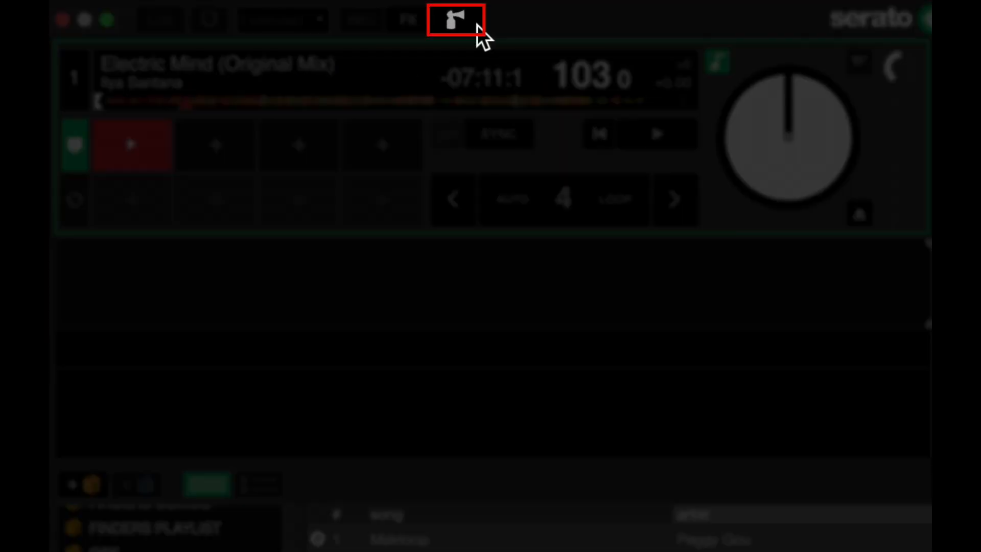
click(455, 20)
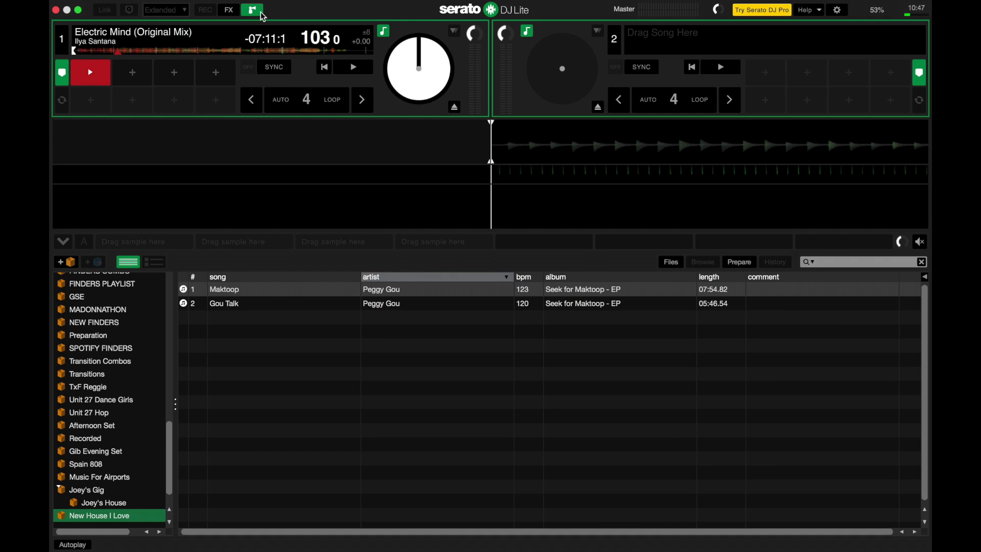
mouse_move(79, 18)
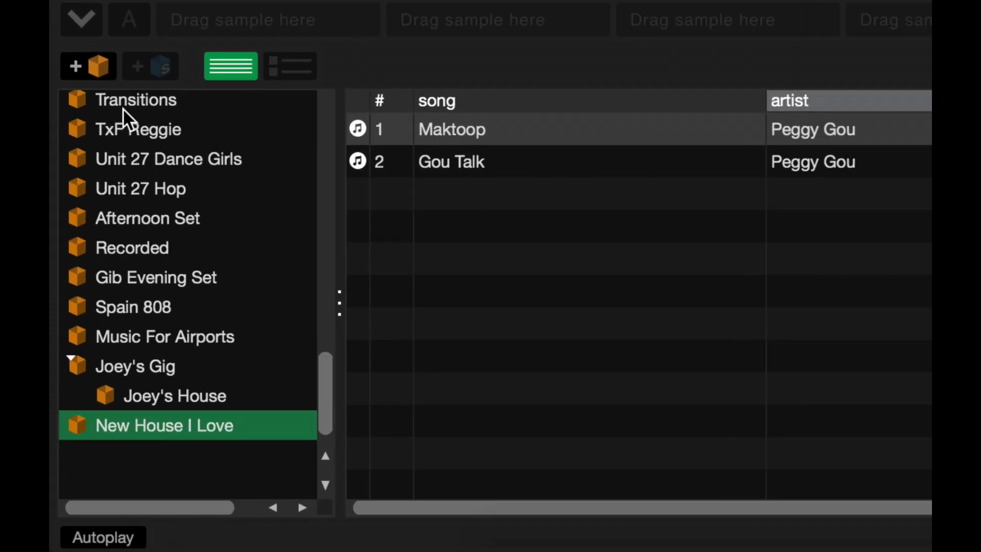
Add a new crate to the library and rename it 'Samples'
click(87, 66)
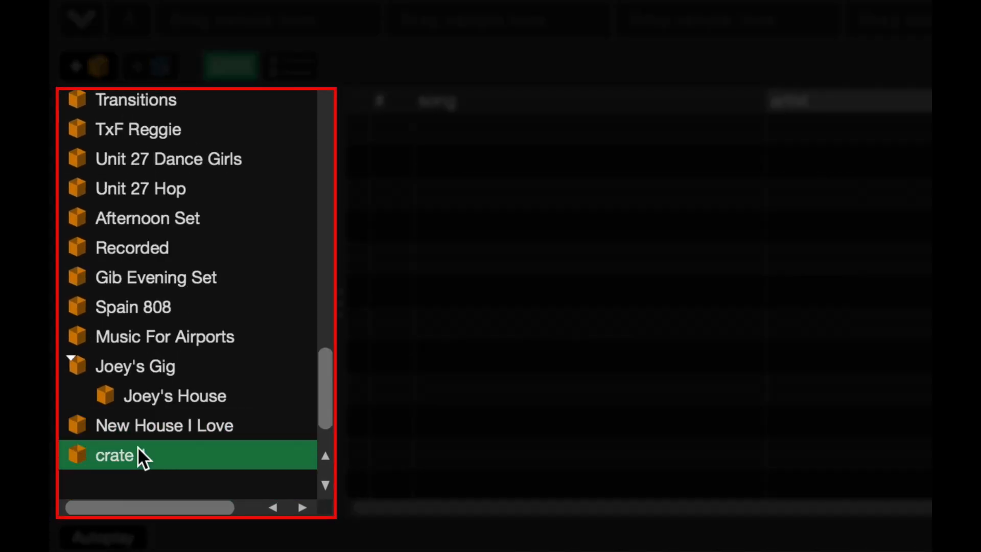
double_click(112, 454)
text(Samples)
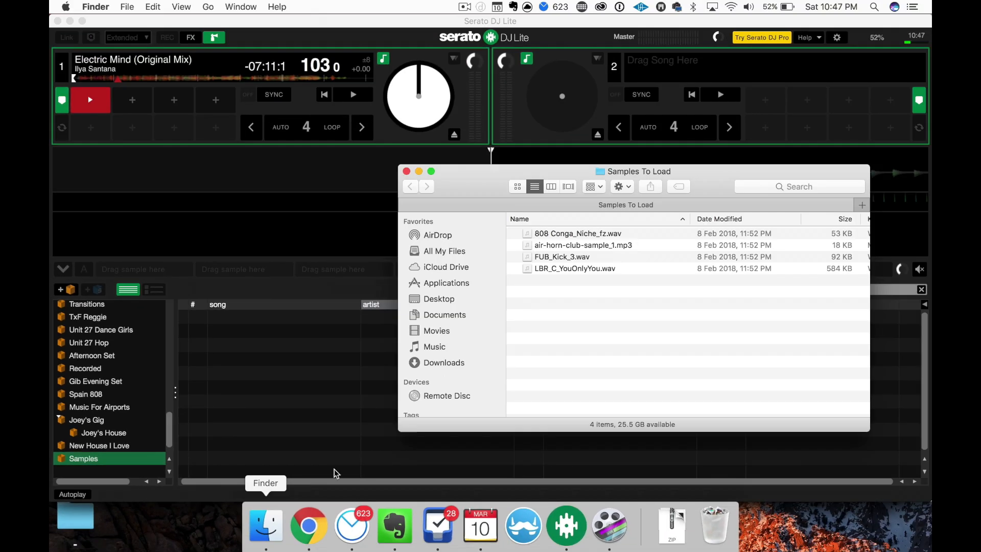
Load the four Samples To Load sounds into the first four sampler slots
click(577, 234)
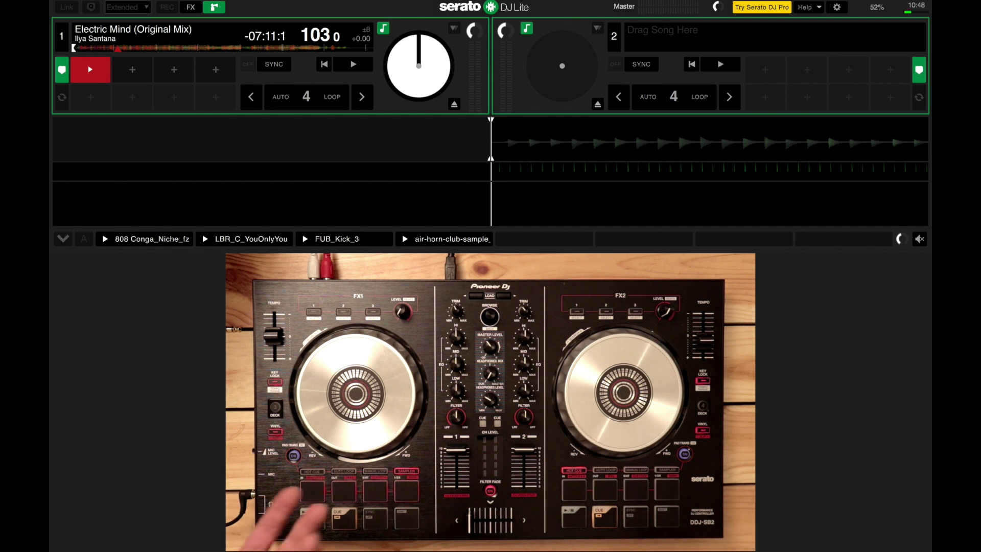
Trigger the first sample, LBR_C_YouOnlyYou and FUB_Kick_3, then the air horn over Electric Mind
click(145, 239)
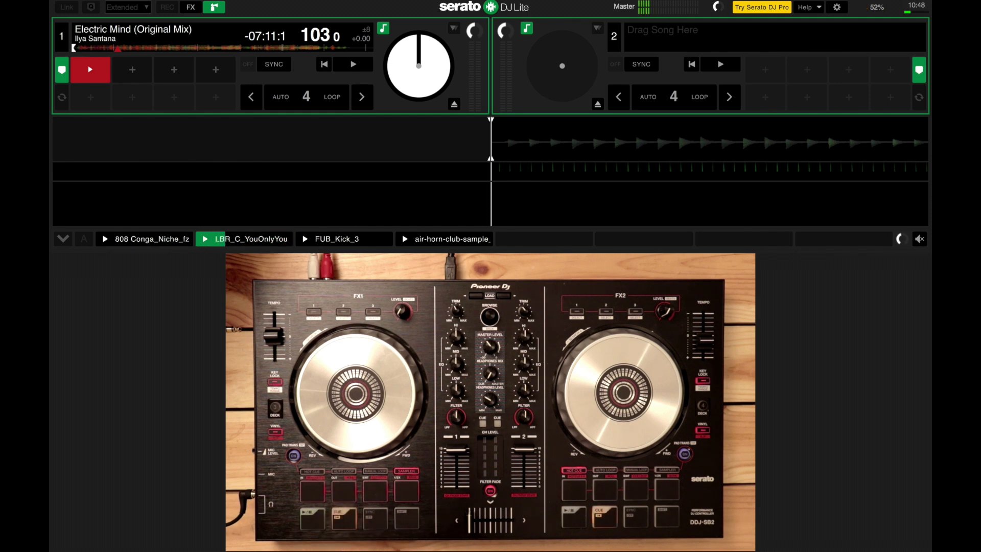
click(306, 239)
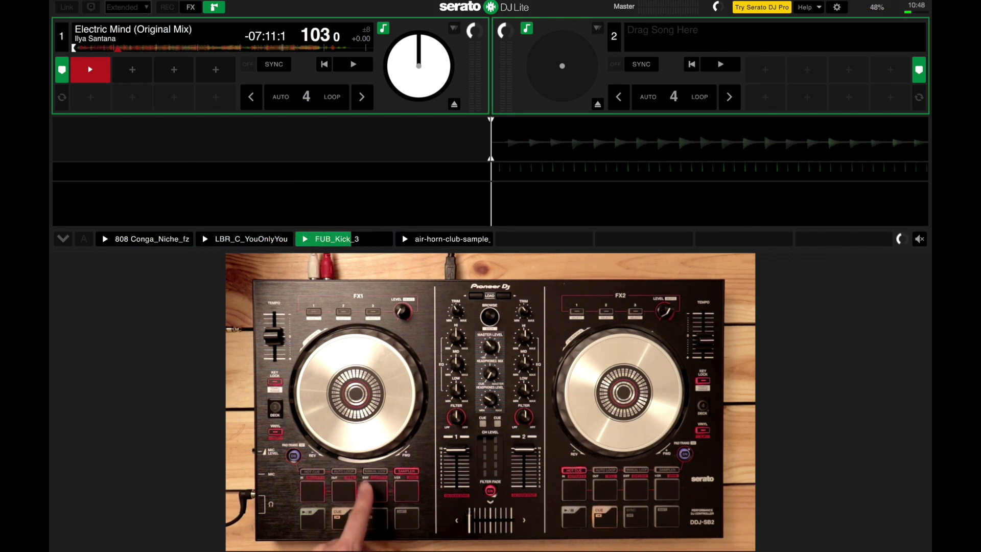
click(404, 239)
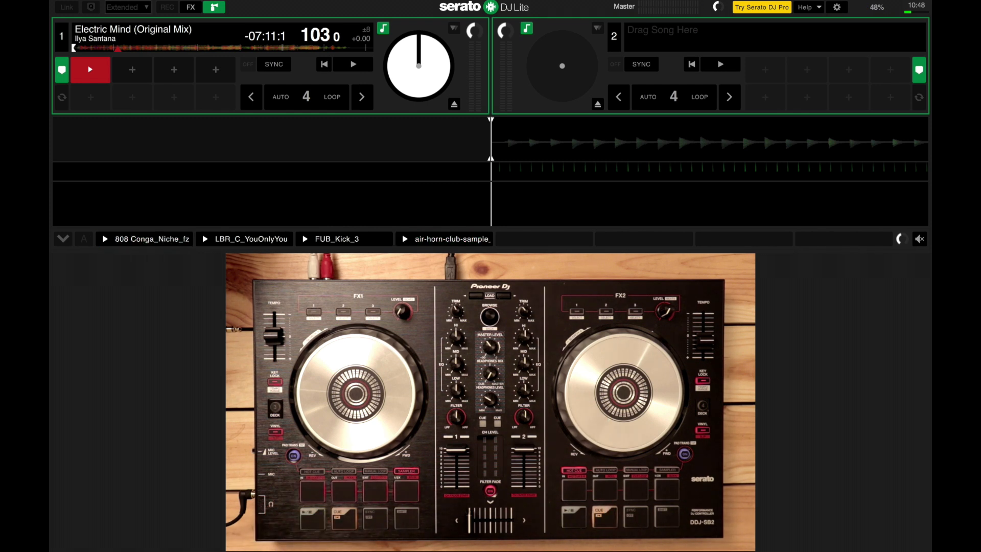
click(352, 64)
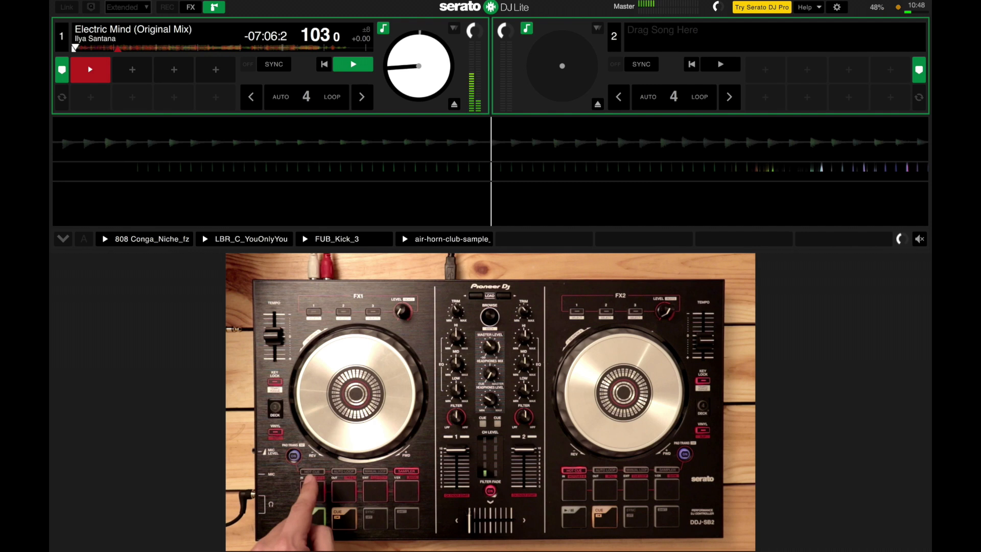
click(444, 239)
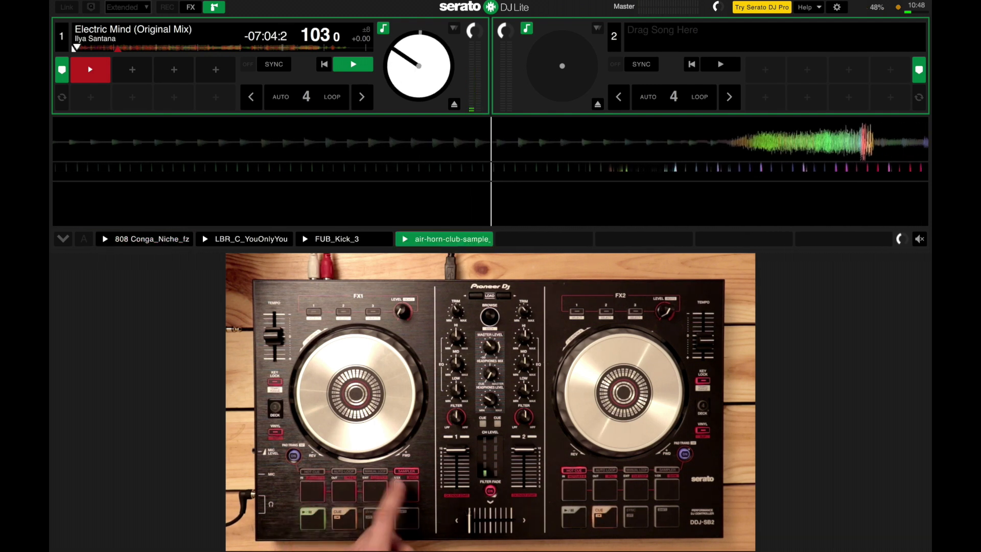